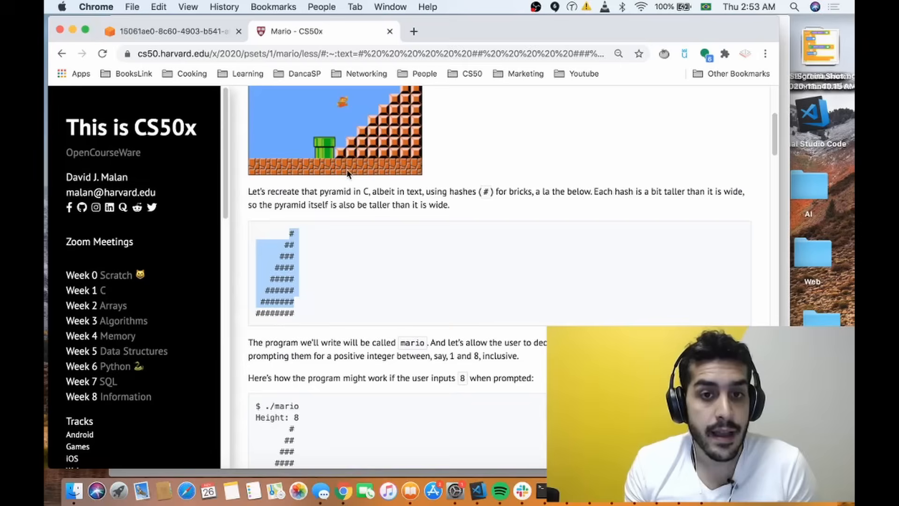
{"action": "mouse_move", "coordinate": [361, 251]}
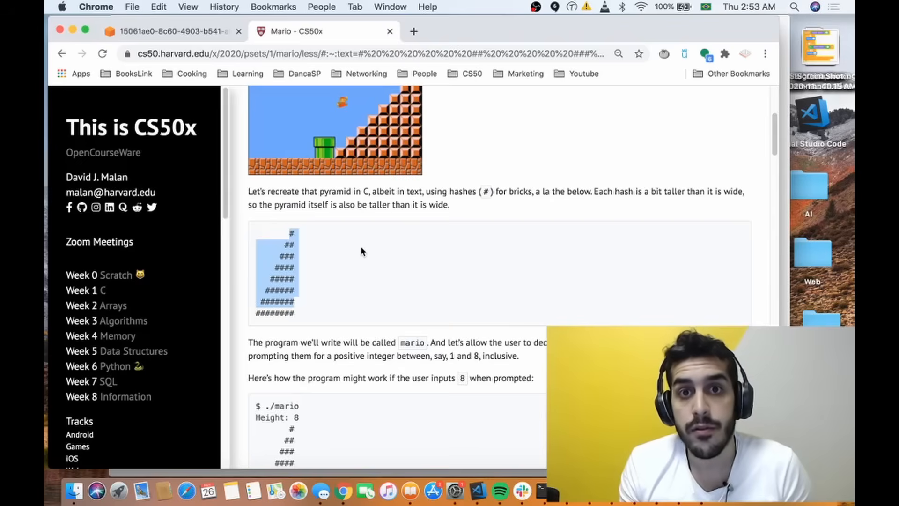
- Scroll through the Mario pyramid specification before returning to the mario.c code
{"action": "scroll", "scroll_direction": "down", "scroll_amount": 3}
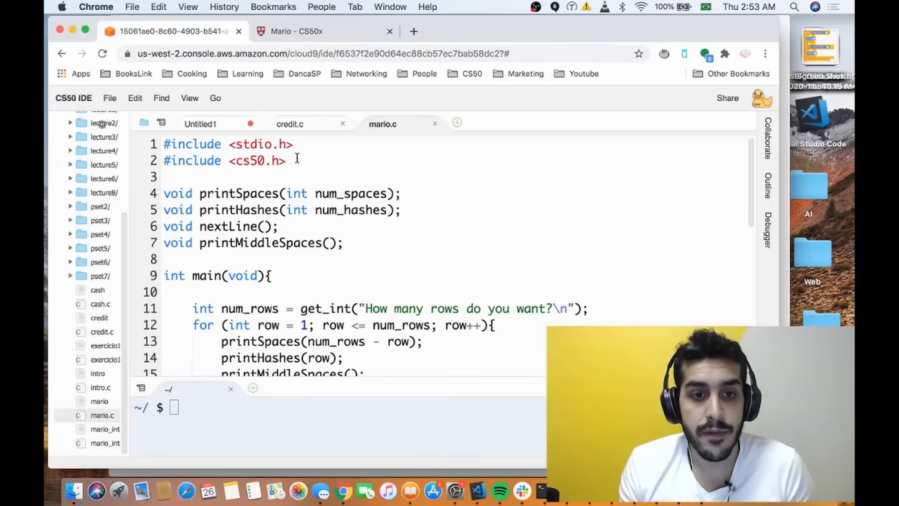
- Comment out printMiddleSpaces(), printHashes(row) and nextLine() inside mario.c's for loop
{"action": "scroll", "scroll_direction": "down", "scroll_amount": 3}
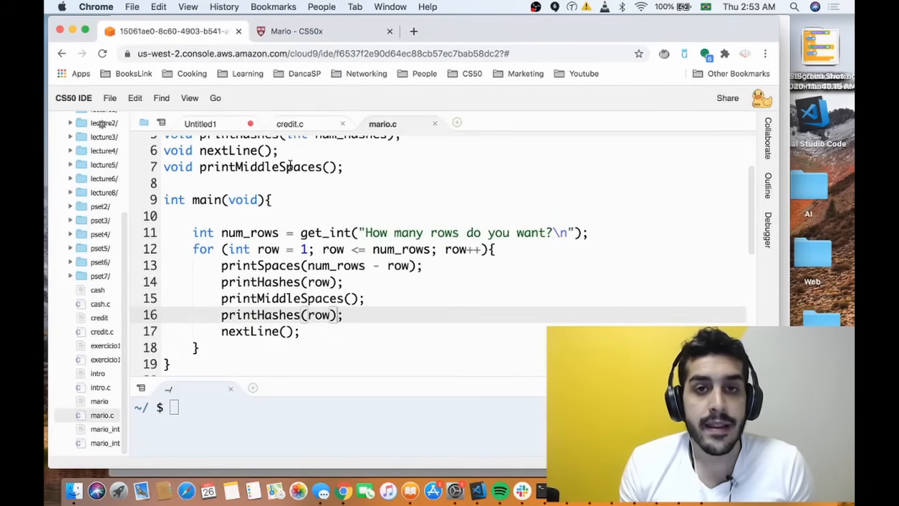
{"action": "scroll", "scroll_direction": "up", "scroll_amount": 3}
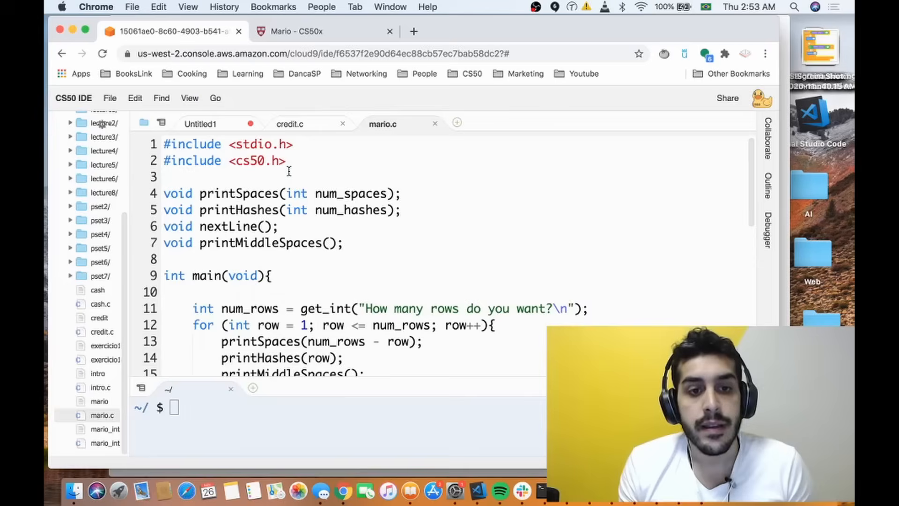
{"action": "scroll", "scroll_direction": "down", "scroll_amount": 3}
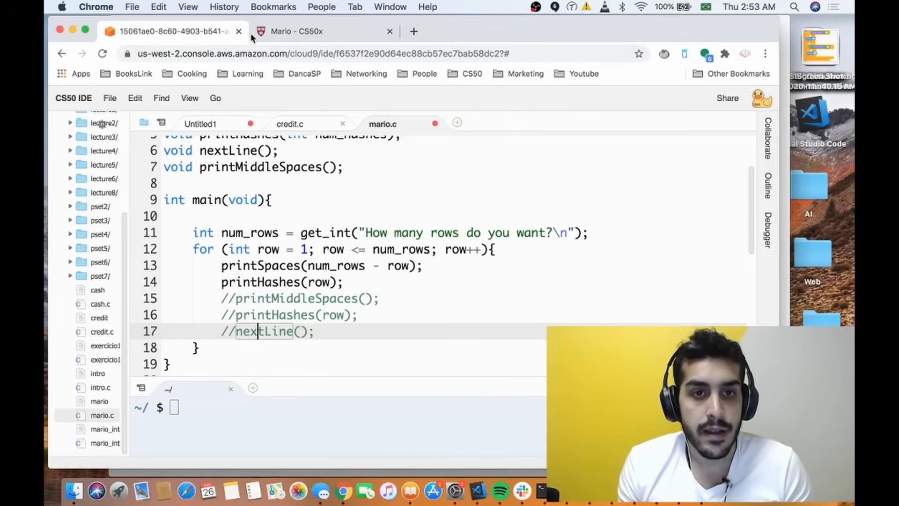
- Review the spec's example pyramids, then delete 'int num_rows =' from line 11
{"action": "left_click", "coordinate": [324, 31]}
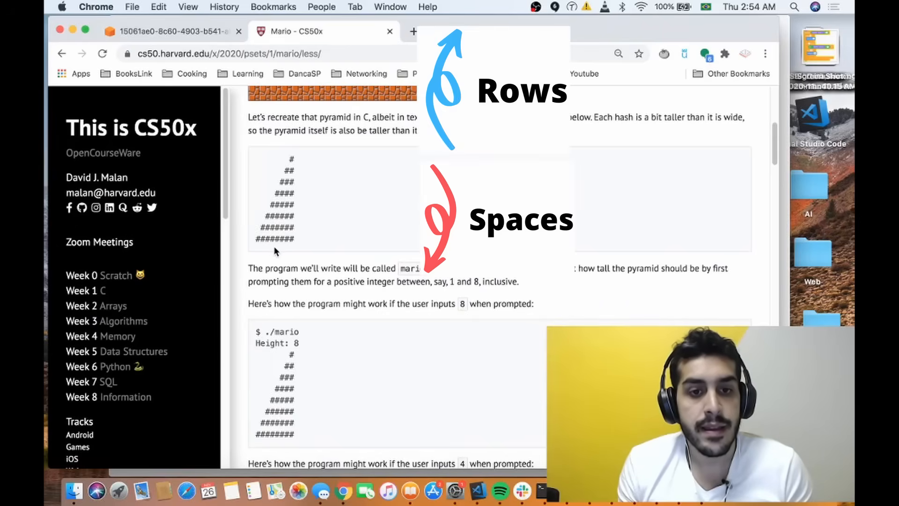
{"action": "mouse_move", "coordinate": [284, 204]}
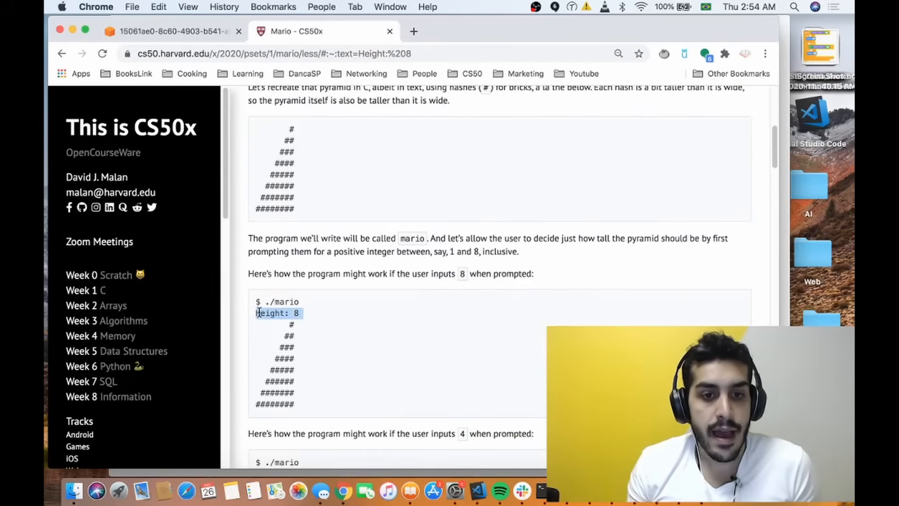
{"action": "left_click", "coordinate": [278, 324]}
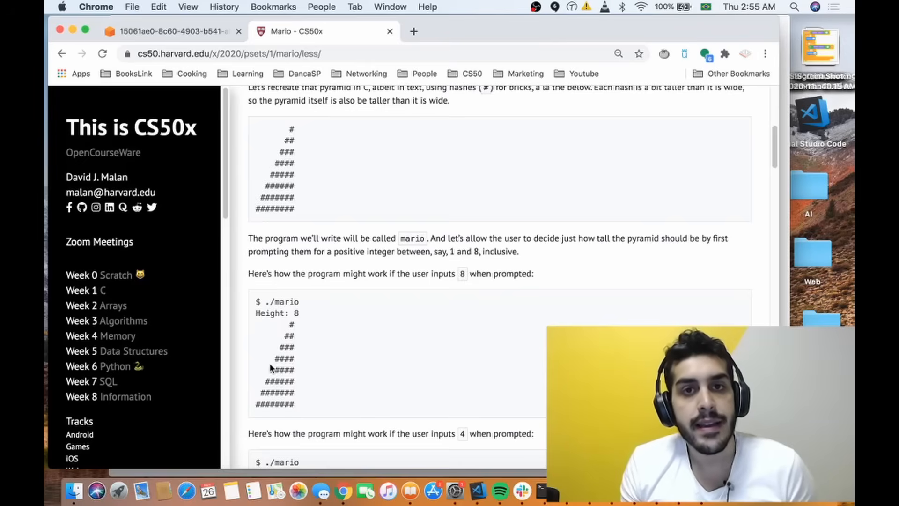
{"action": "mouse_move", "coordinate": [296, 327]}
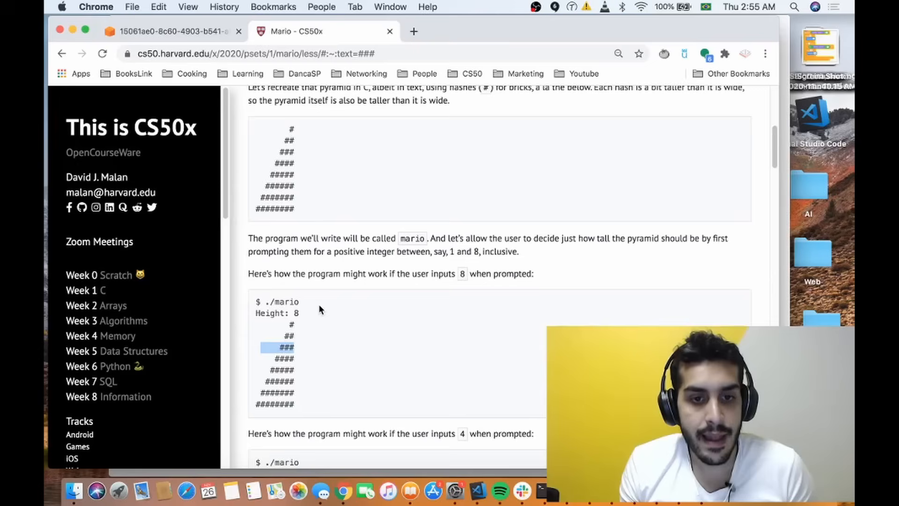
{"action": "scroll", "scroll_direction": "down", "scroll_amount": 3}
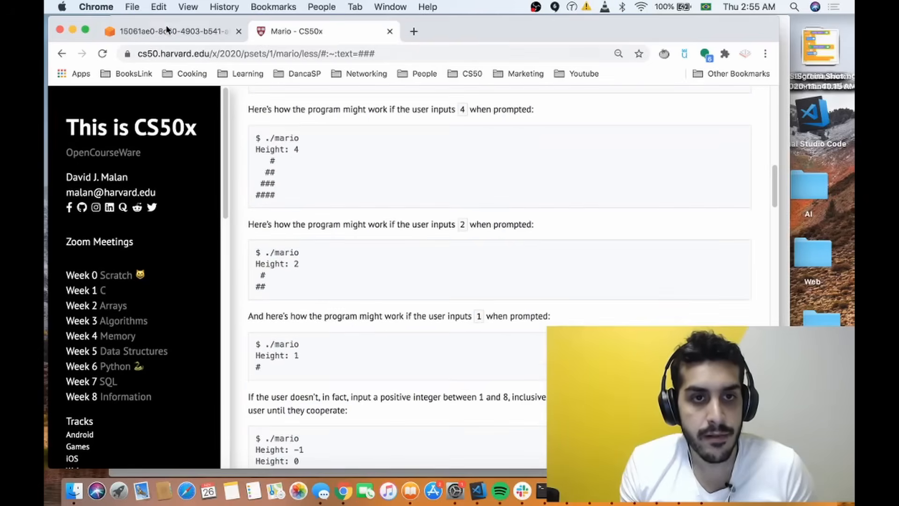
{"action": "left_click", "coordinate": [166, 31]}
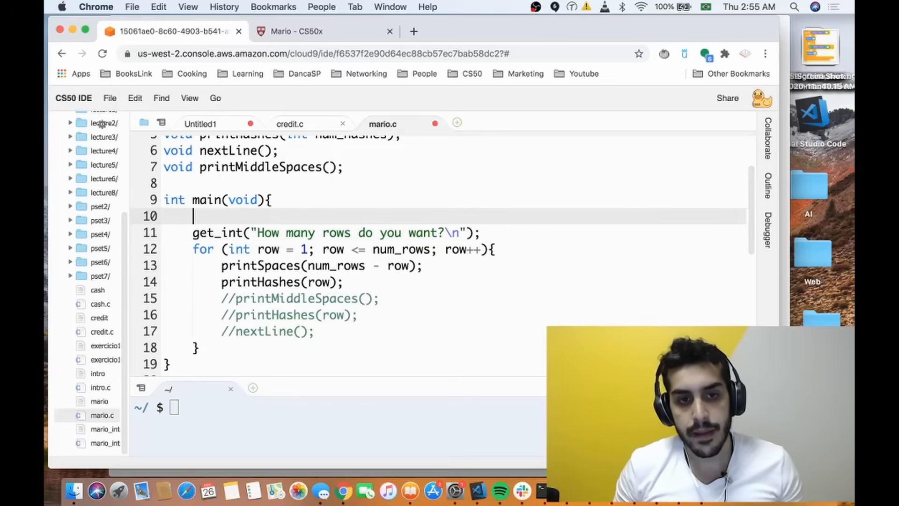
- Write a do block declaring int rows and assigning get_int("How many rows do you want?\n")
{"action": "type", "text": "do"}
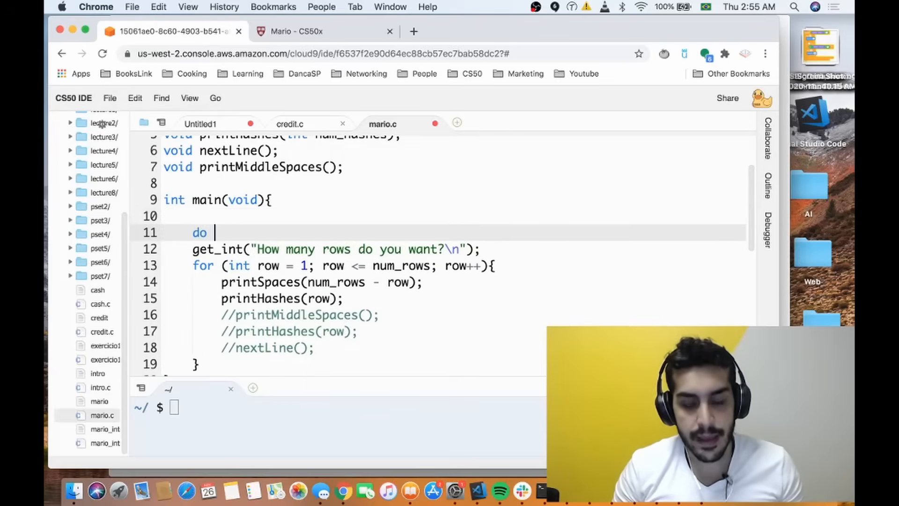
{"action": "type", "text": "{"}
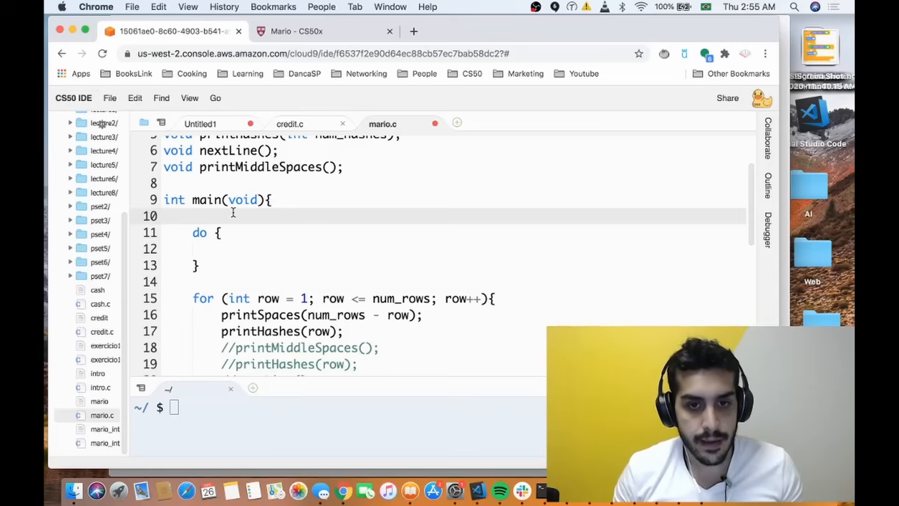
{"action": "type", "text": "int row"}
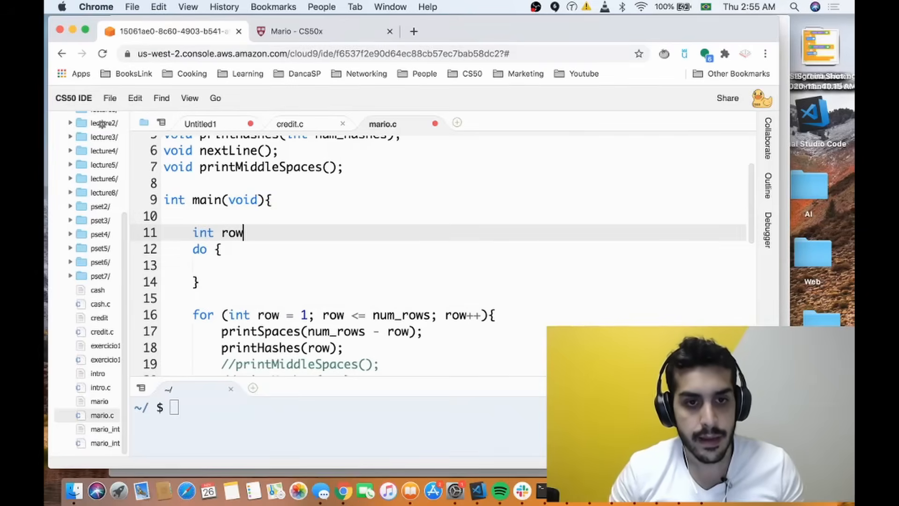
{"action": "type", "text": "s;"}
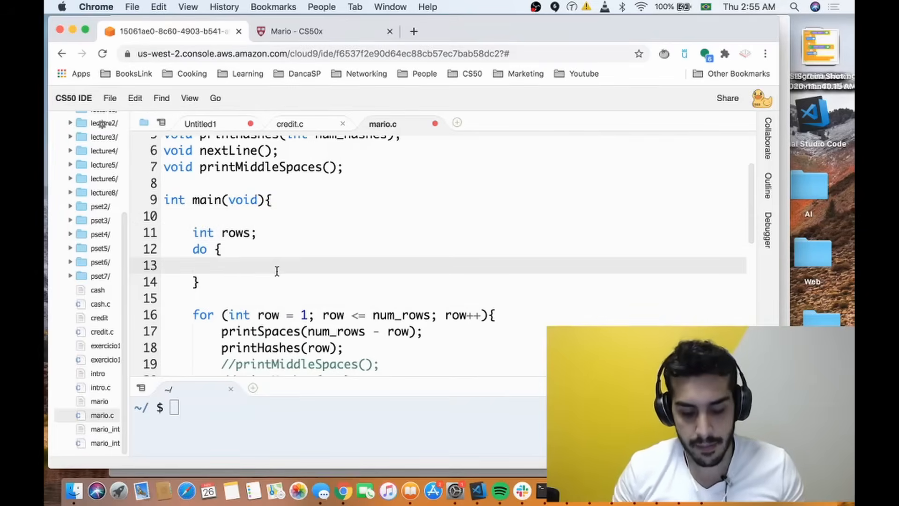
{"action": "type", "text": "rows ="}
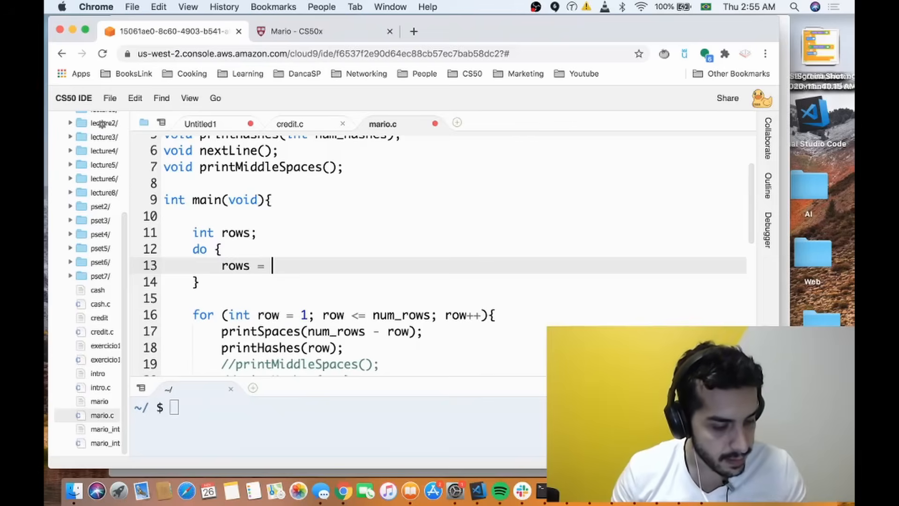
{"action": "type", "text": "get_int(\"How many rows do you want?\\n\");"}
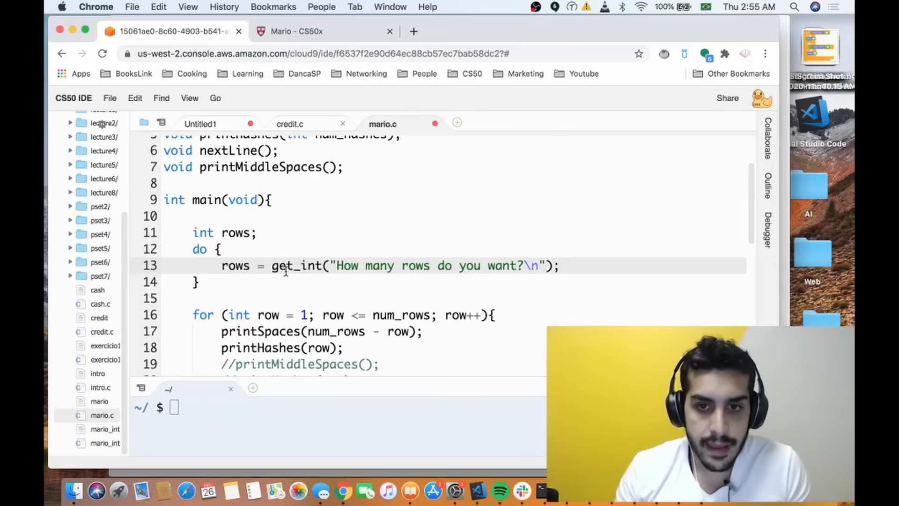
- Add the condition while (rows < 0 || row > 9); after the closing brace
{"action": "left_click", "coordinate": [207, 281]}
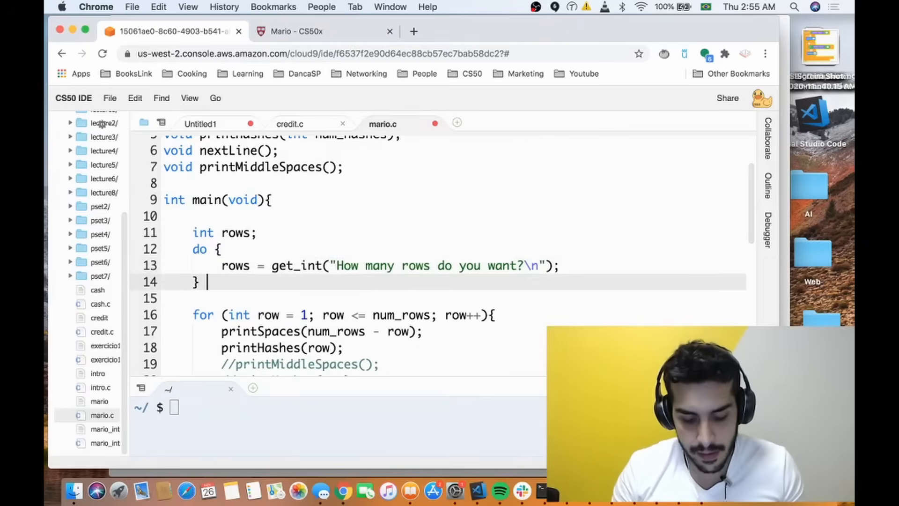
{"action": "type", "text": "while ()"}
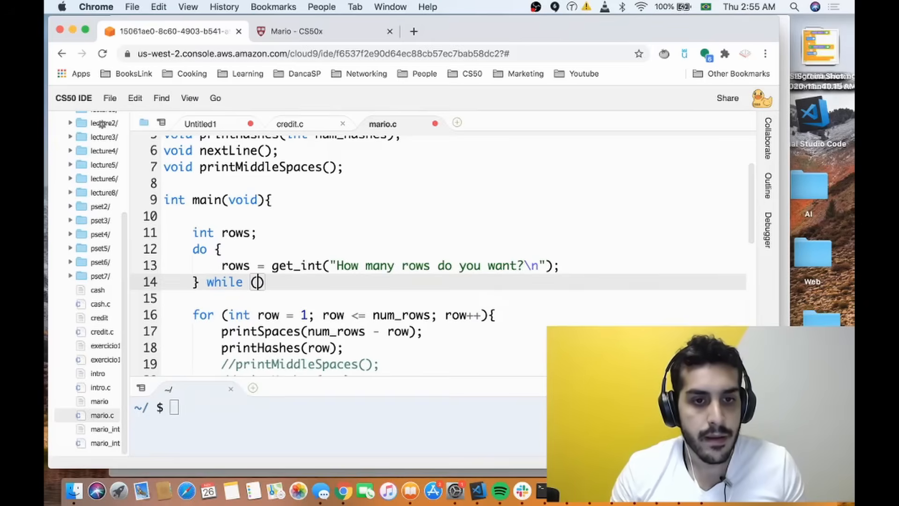
{"action": "type", "text": "rows"}
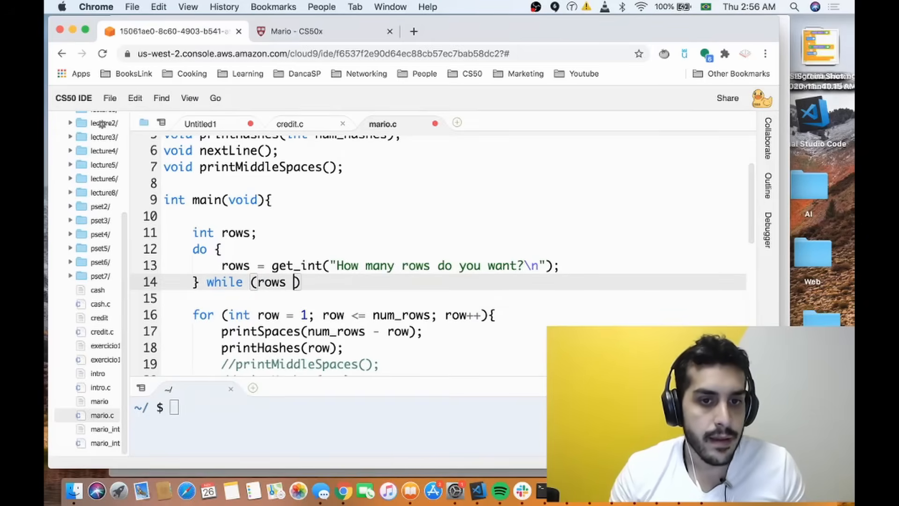
{"action": "type", "text": "< 0"}
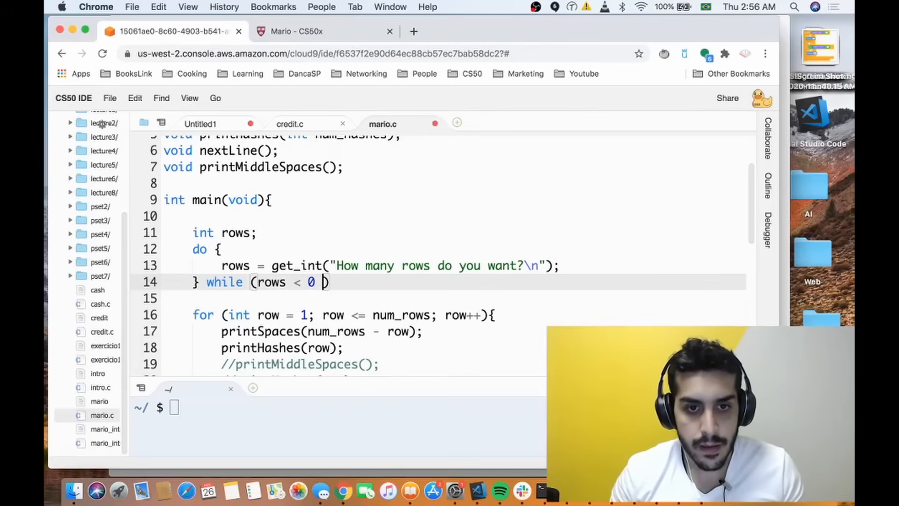
{"action": "type", "text": "||"}
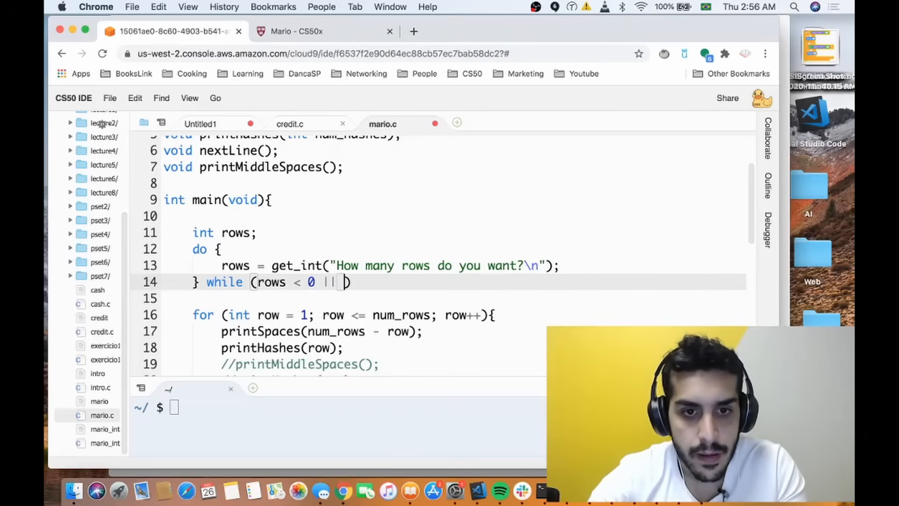
{"action": "type", "text": "row >"}
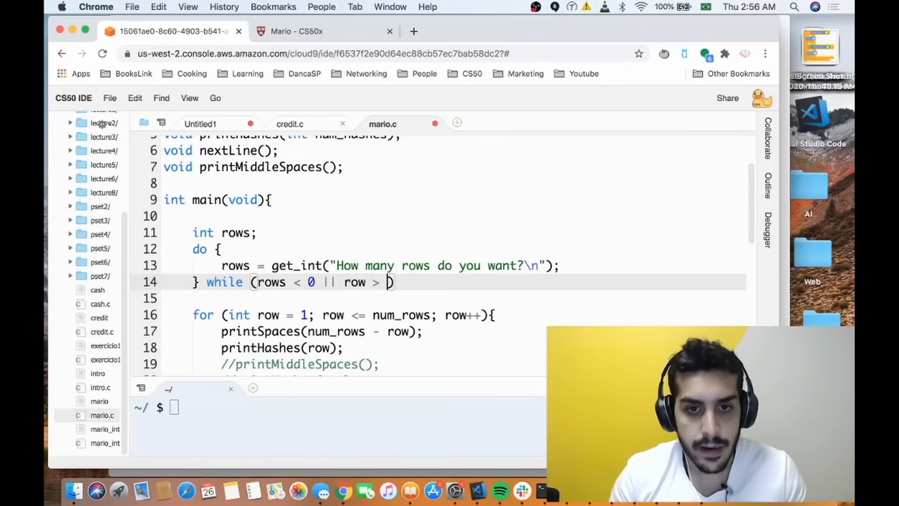
{"action": "type", "text": "9);"}
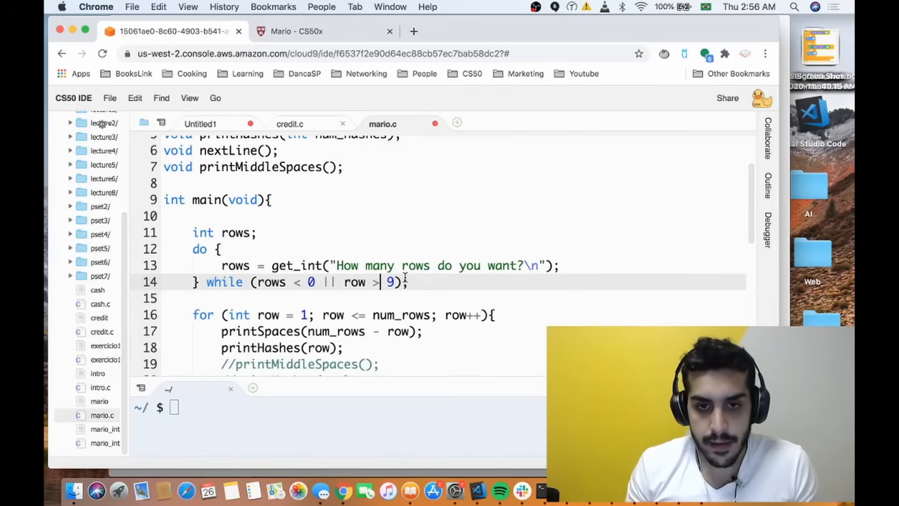
- Change the do-while upper limit from 9 to 8, then bring up the Mario spec page
{"action": "type", "text": "8"}
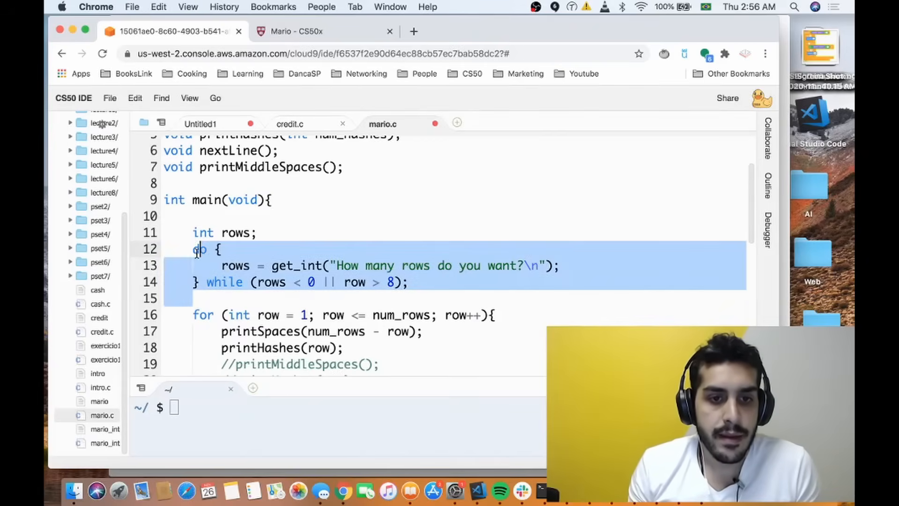
{"action": "scroll", "scroll_direction": "down", "scroll_amount": 3}
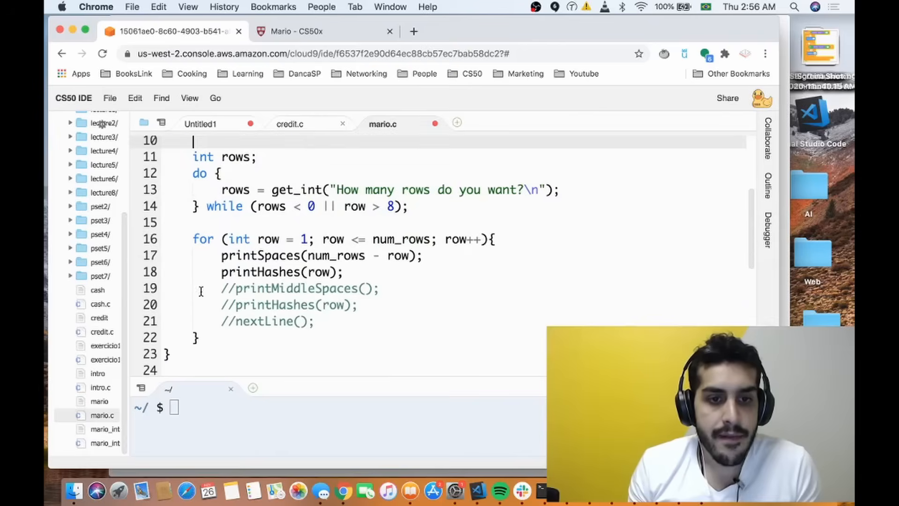
{"action": "left_click", "coordinate": [505, 238]}
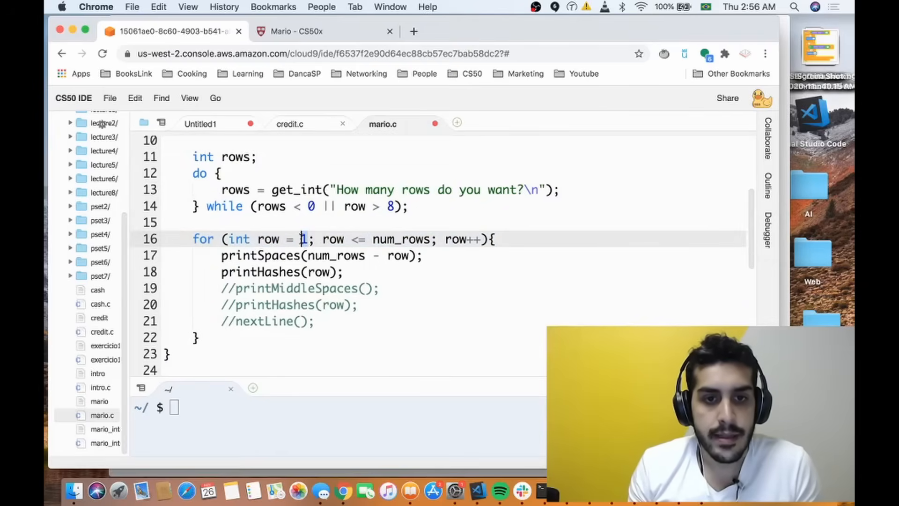
{"action": "left_click", "coordinate": [321, 31]}
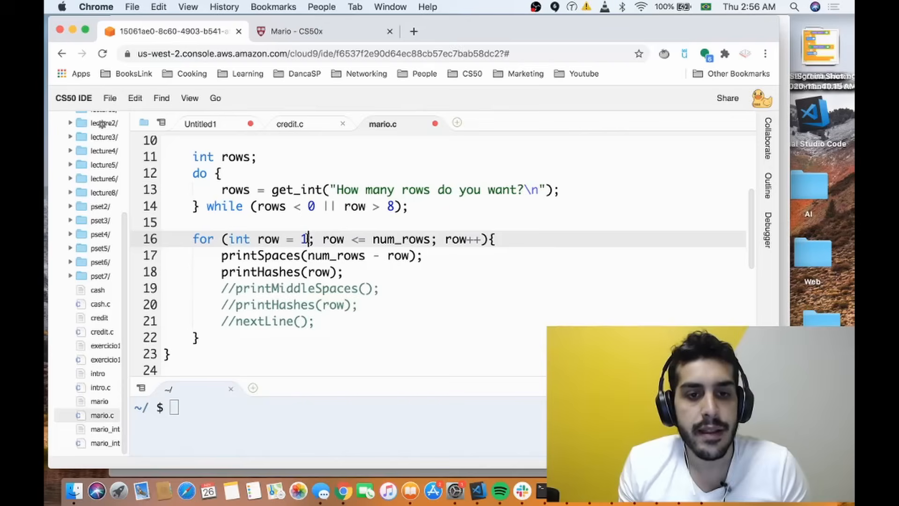
{"action": "left_click", "coordinate": [310, 31]}
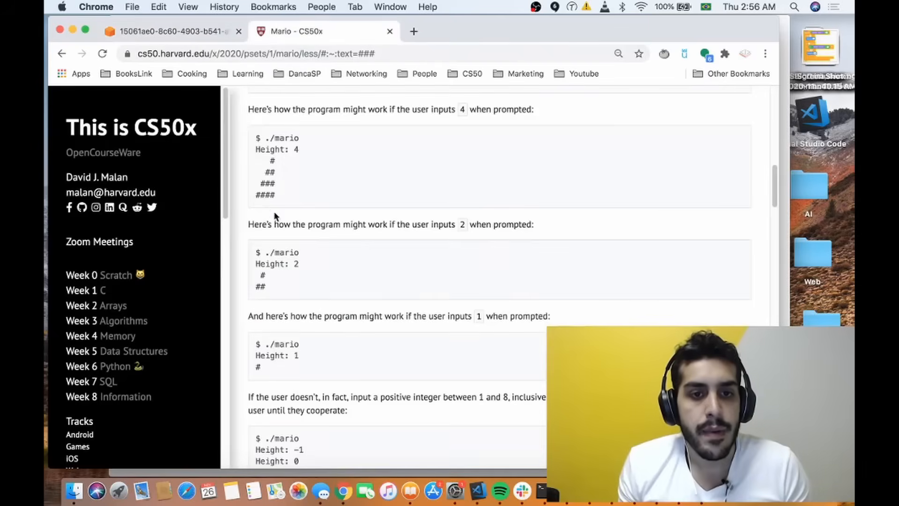
- Scroll up through the example pyramid runs on the Mario spec page
{"action": "scroll", "scroll_direction": "up", "scroll_amount": 3}
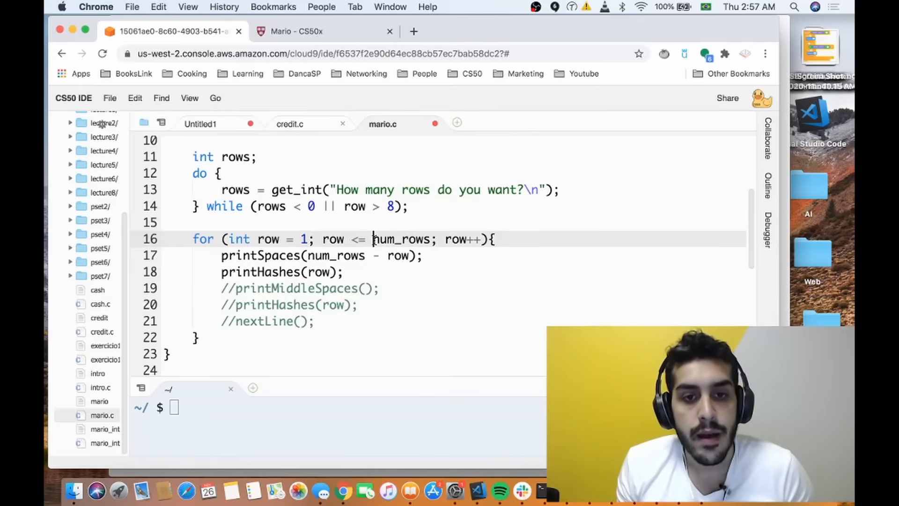
- Rename the rows variable to num_rows in its declaration and prompt
{"action": "double_click", "coordinate": [402, 239]}
{"action": "type", "text": "num"}
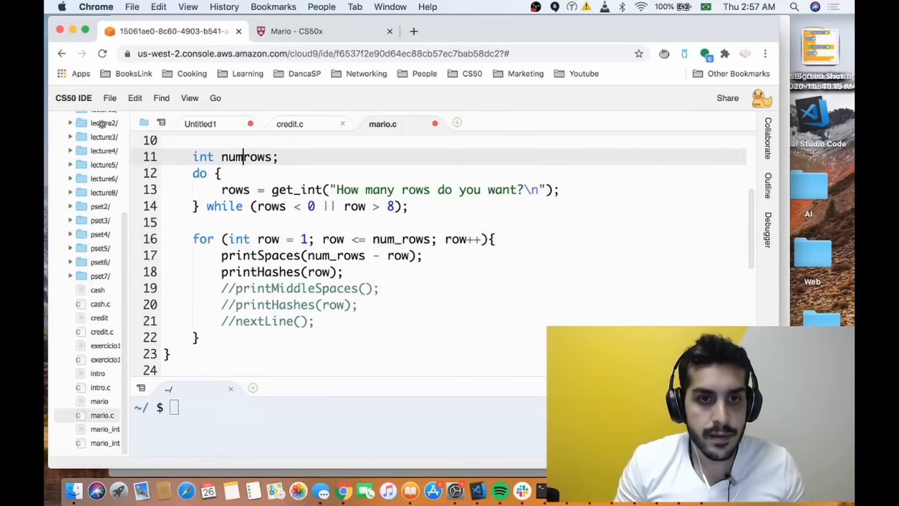
{"action": "type", "text": "_"}
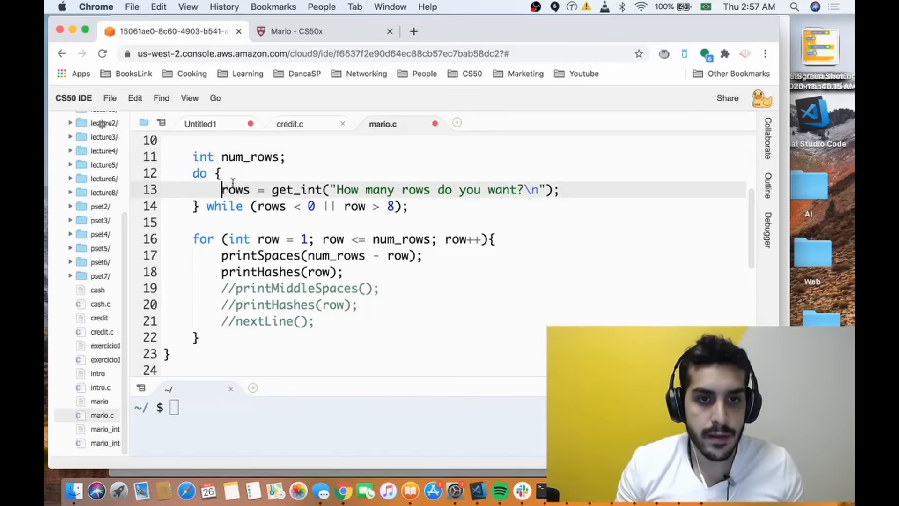
{"action": "type", "text": "num+"}
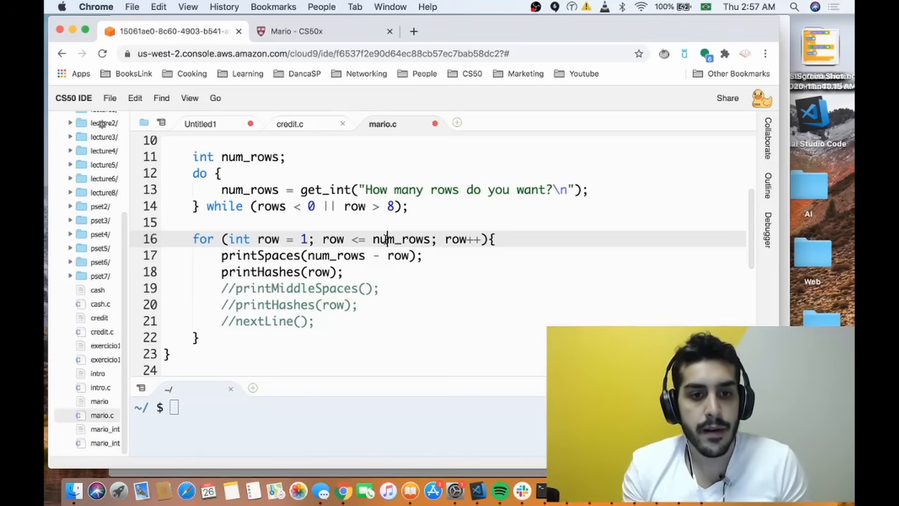
- Remove the // before nextLine(); on line 21 and bring back the Mario spec
{"action": "left_click", "coordinate": [233, 321]}
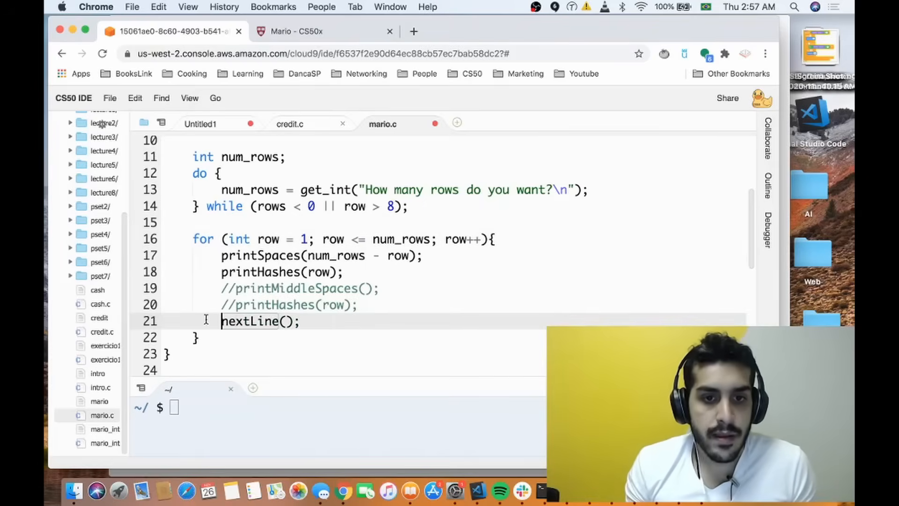
{"action": "left_click", "coordinate": [258, 255]}
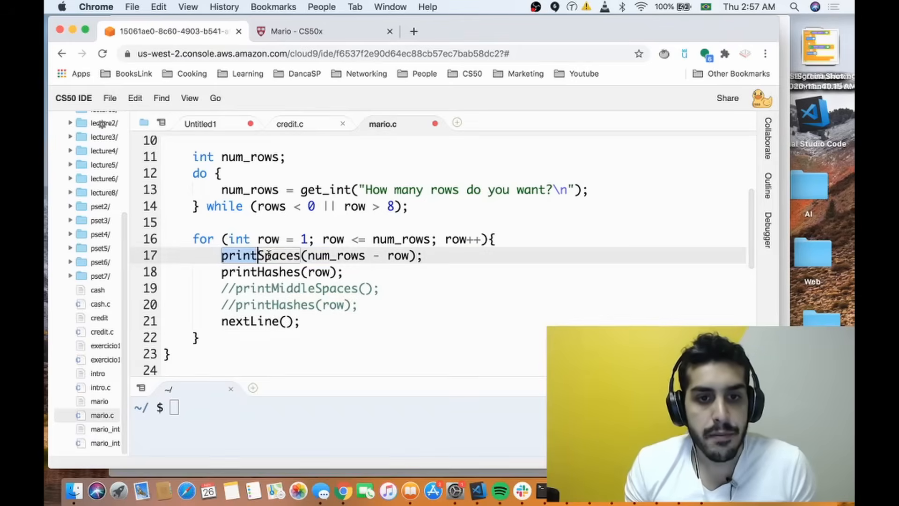
{"action": "left_click", "coordinate": [324, 31]}
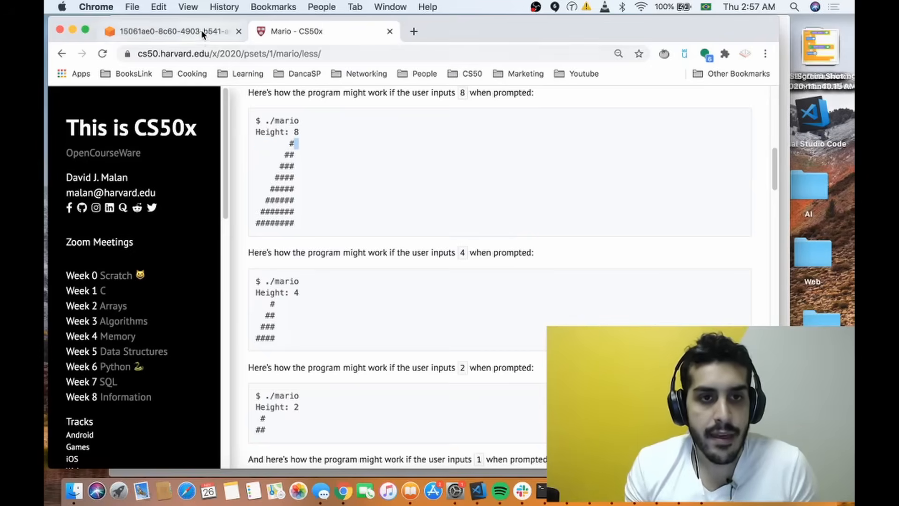
- Study the Height: 8 example pyramid, then return to mario.c in CS50 IDE
{"action": "left_click", "coordinate": [169, 31]}
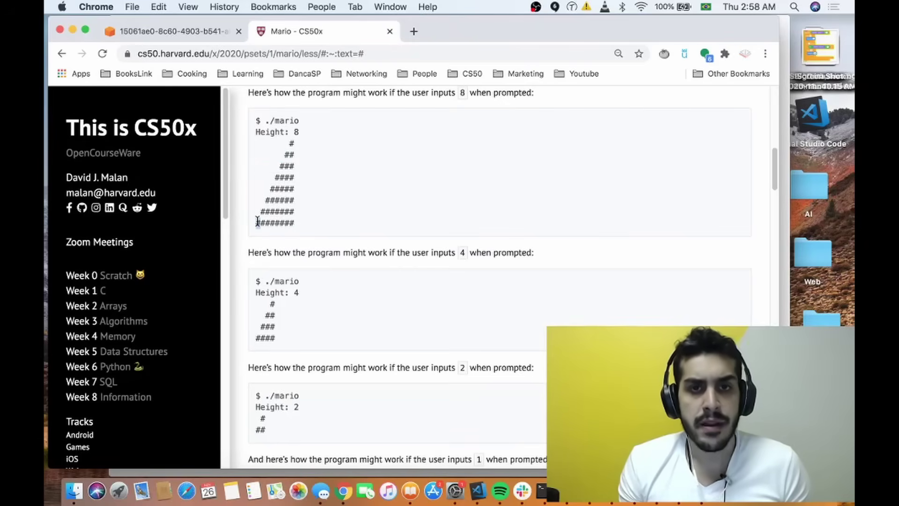
{"action": "mouse_move", "coordinate": [212, 136]}
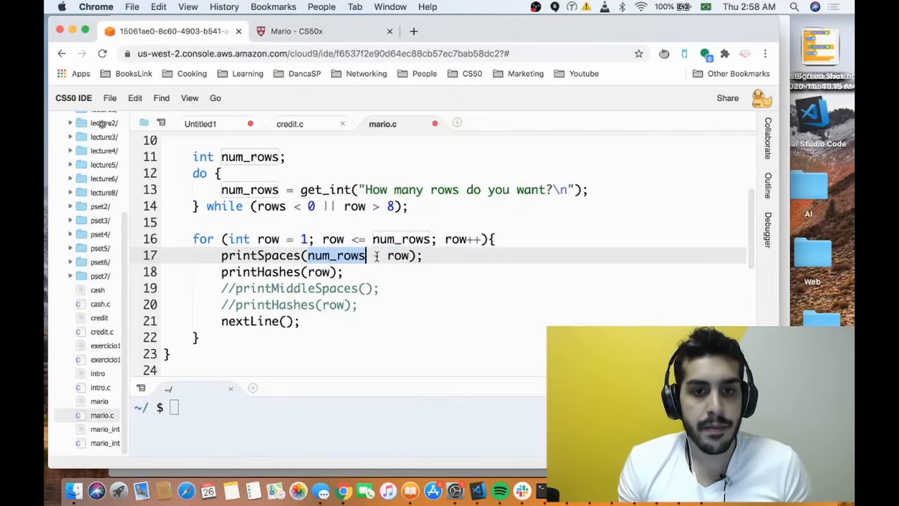
{"action": "type", "text": "- row"}
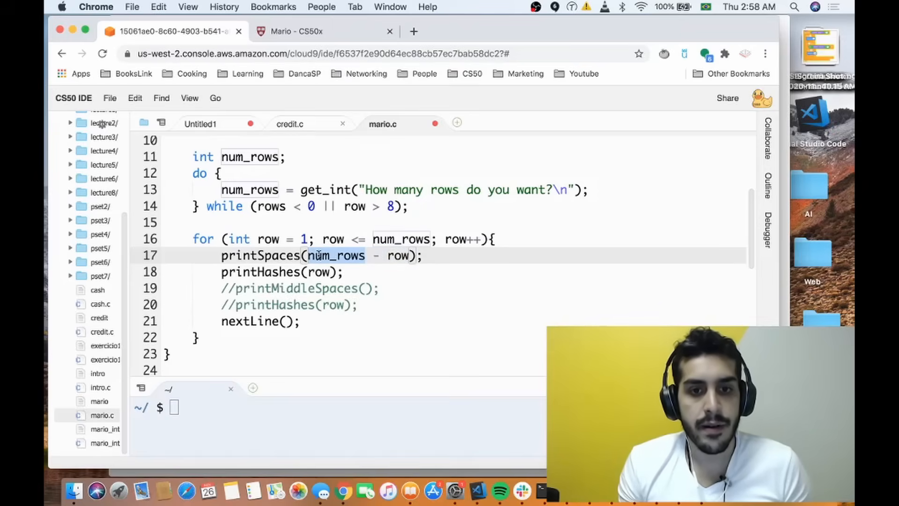
{"action": "left_click", "coordinate": [272, 239]}
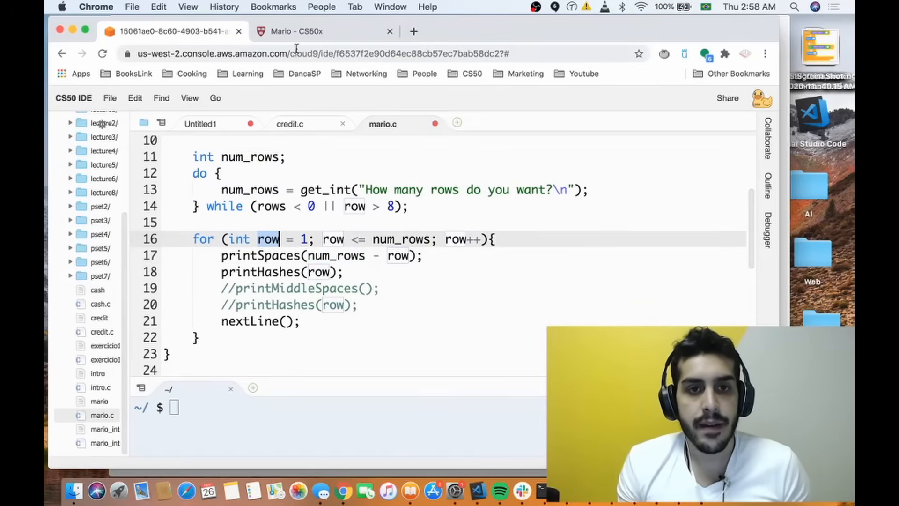
{"action": "left_click", "coordinate": [325, 31]}
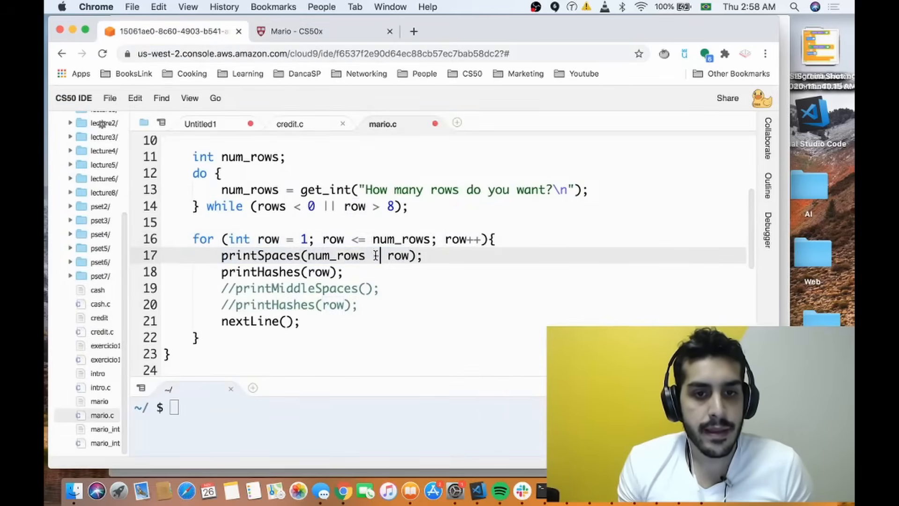
{"action": "type", "text": "-"}
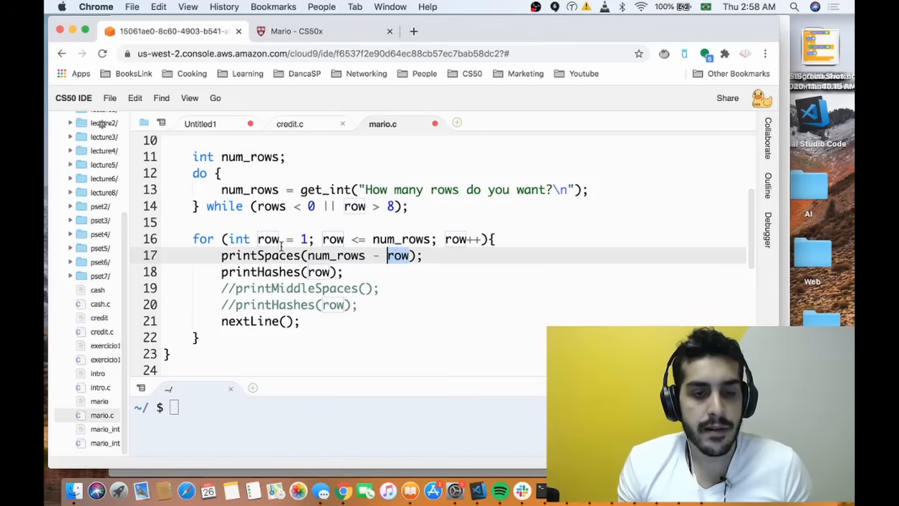
{"action": "scroll", "scroll_direction": "down", "scroll_amount": 3}
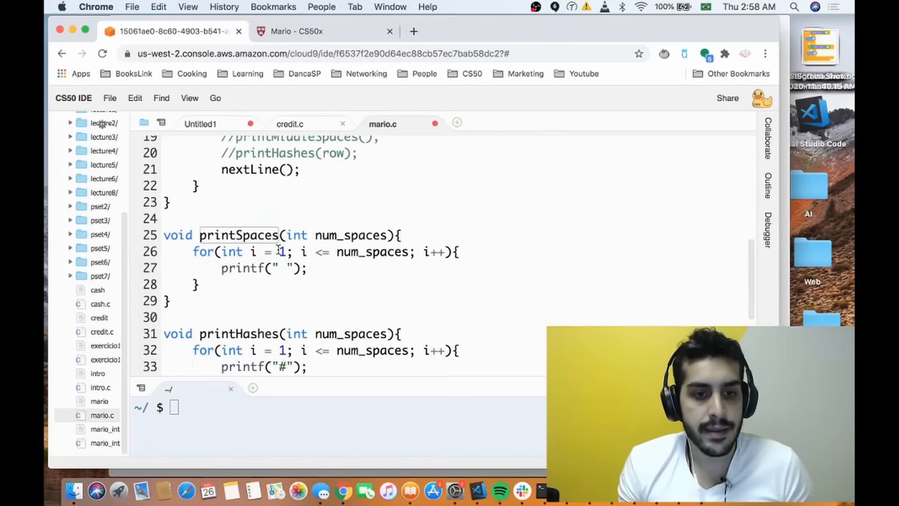
{"action": "scroll", "scroll_direction": "up", "scroll_amount": 3}
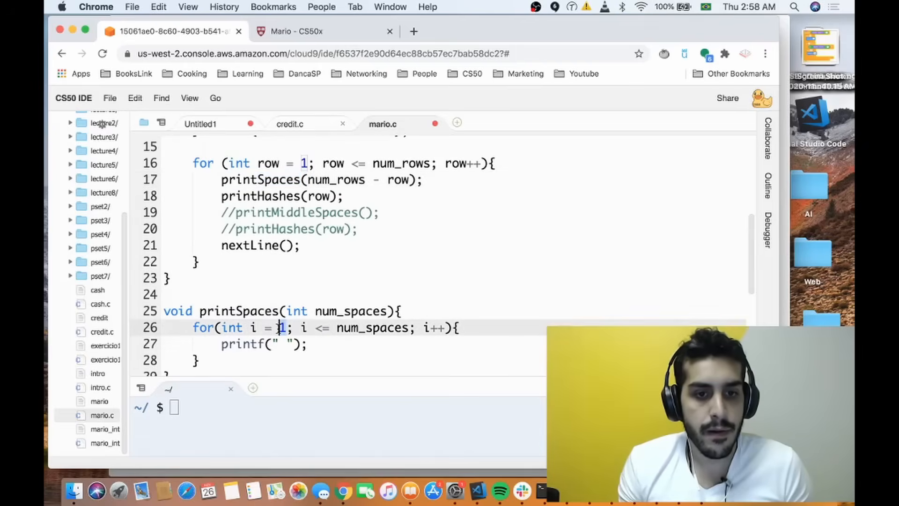
{"action": "double_click", "coordinate": [371, 327]}
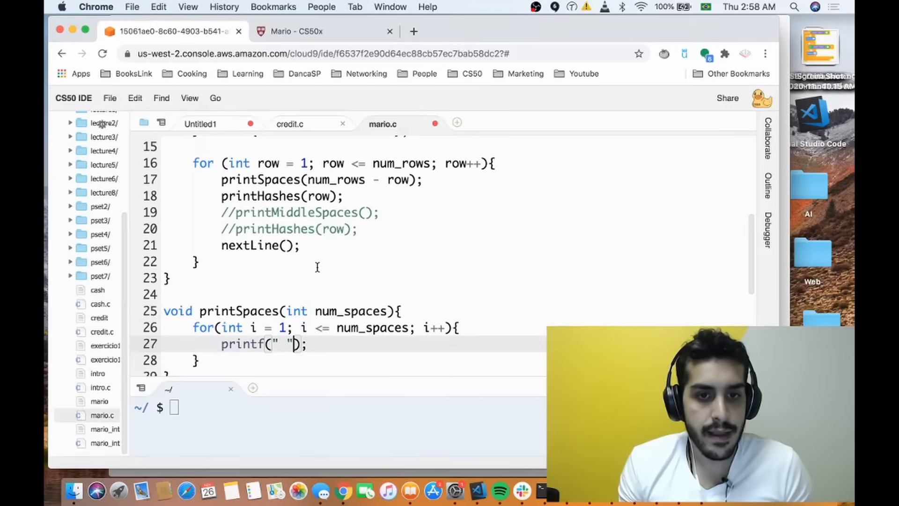
{"action": "scroll", "scroll_direction": "up", "scroll_amount": 3}
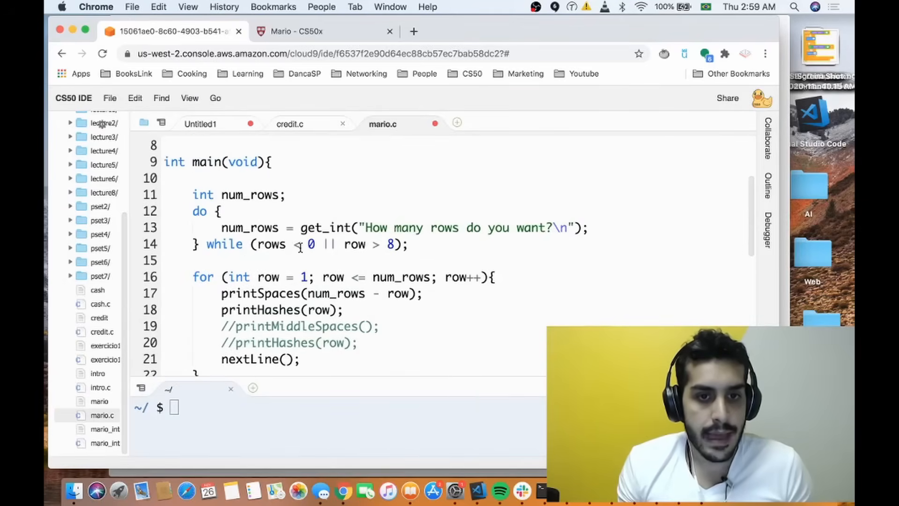